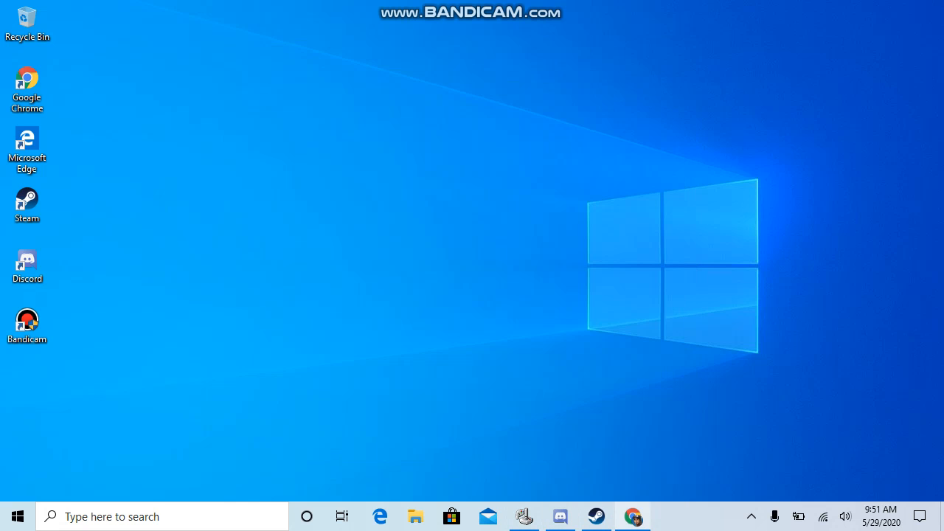
Bring up the WinRAR.zip download page
click(633, 515)
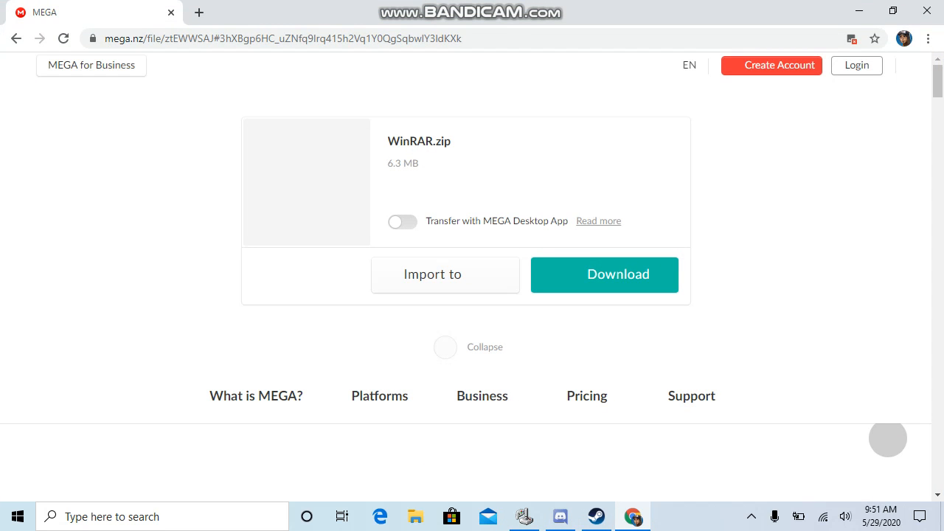
click(199, 12)
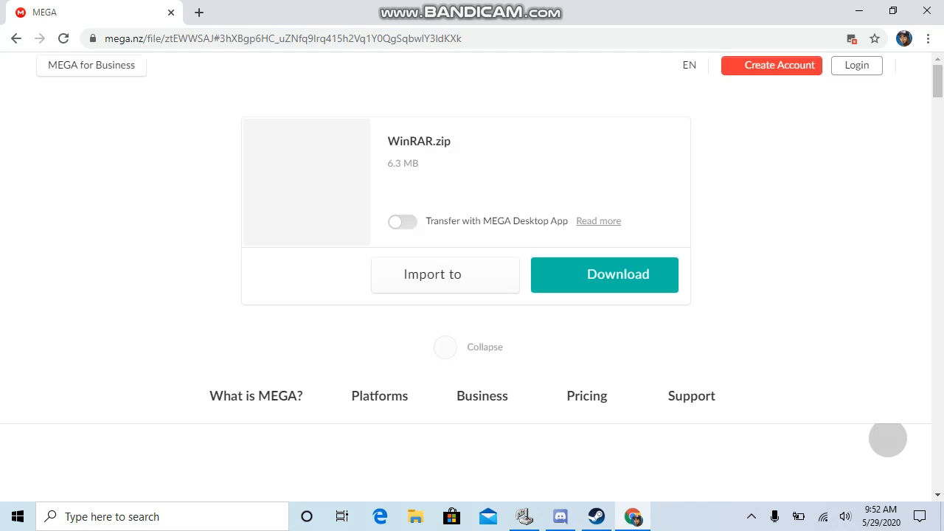
double_click(410, 140)
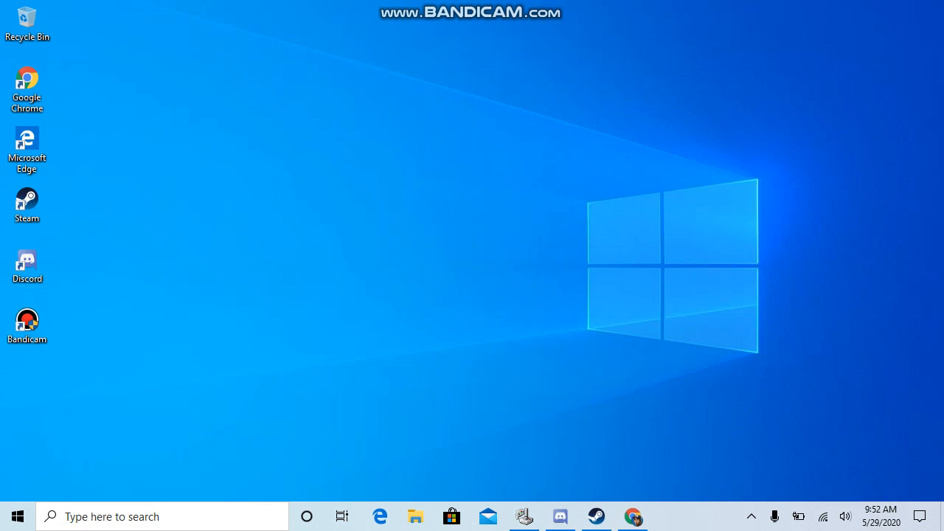
Go to the Downloads folder and select the downloaded WinRAR ZIP archive (6,476 KB)
click(27, 18)
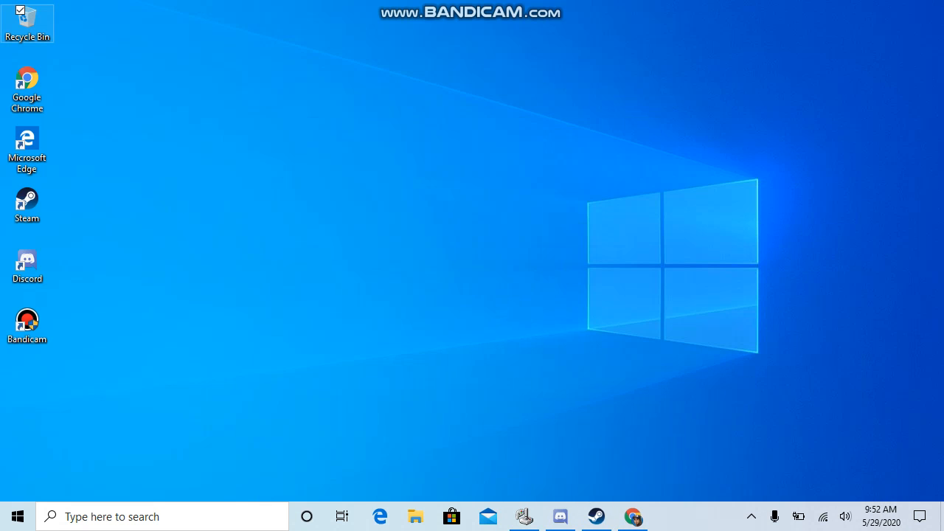
double_click(27, 18)
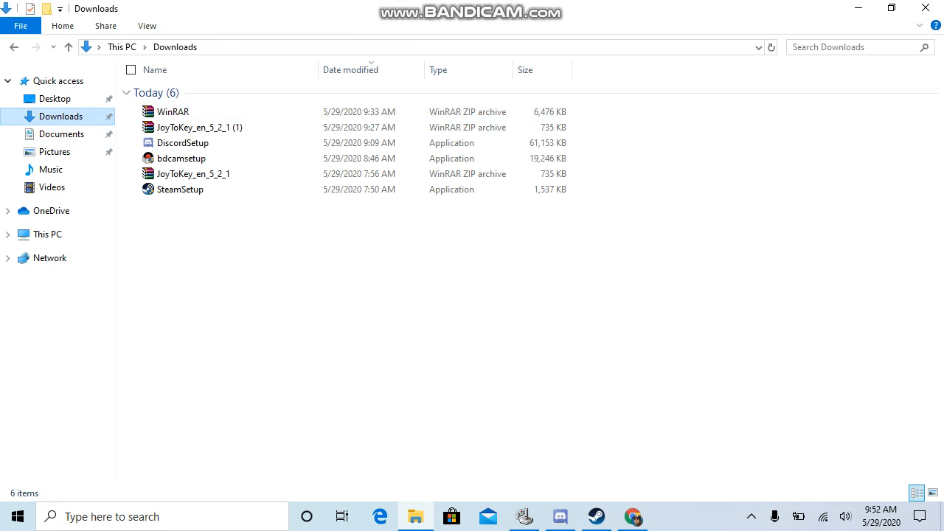
click(173, 112)
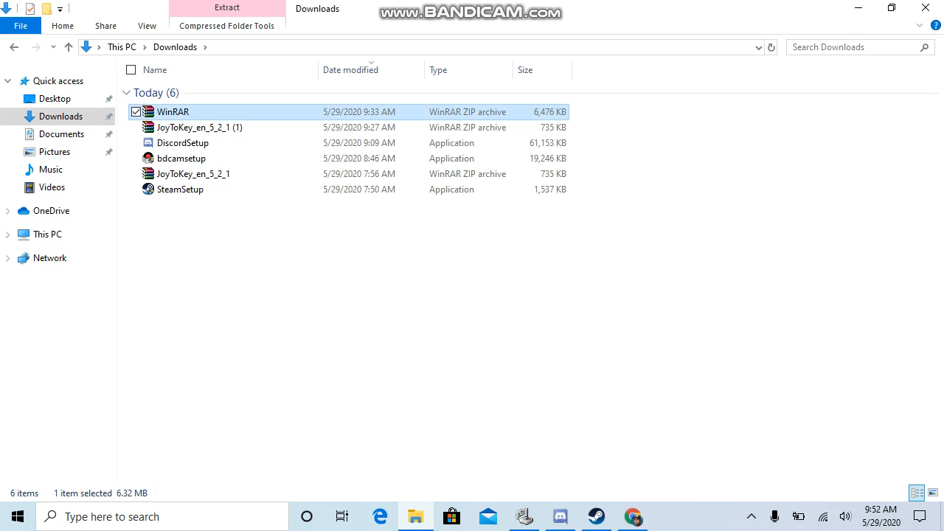
Open WinRAR.zip in WinRAR and browse into WinRAR, then WinRAR Full Version
double_click(172, 112)
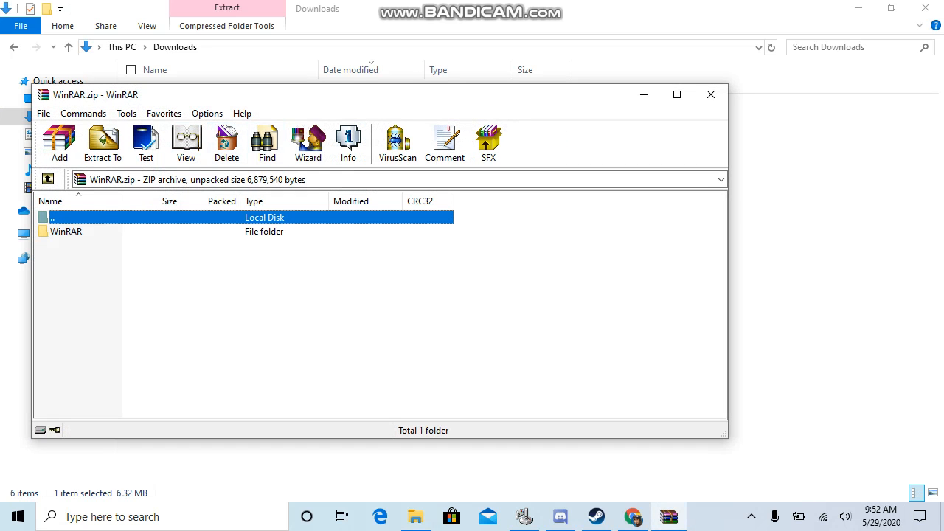
double_click(66, 231)
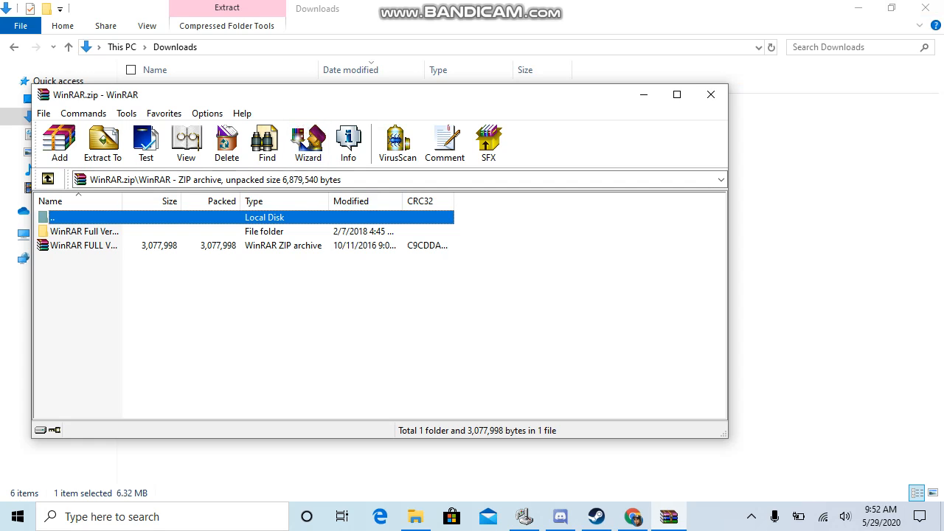
click(85, 231)
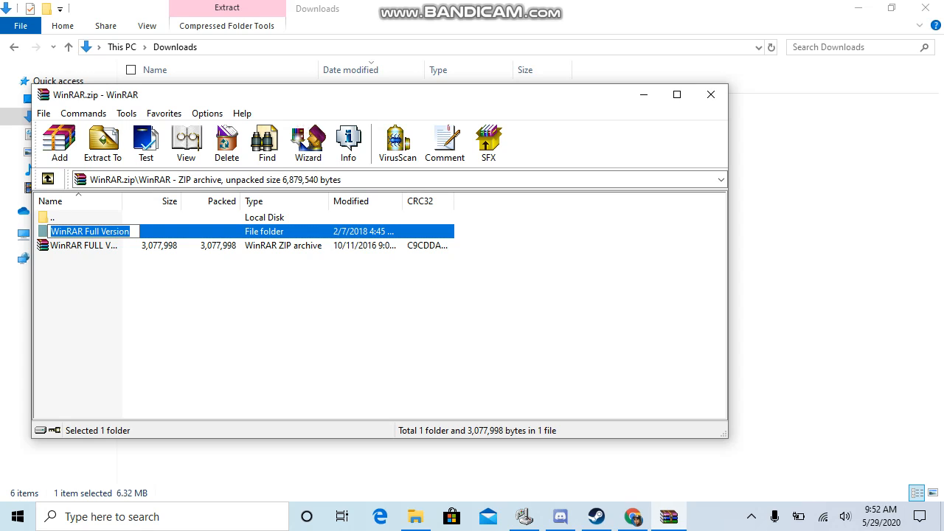
double_click(90, 231)
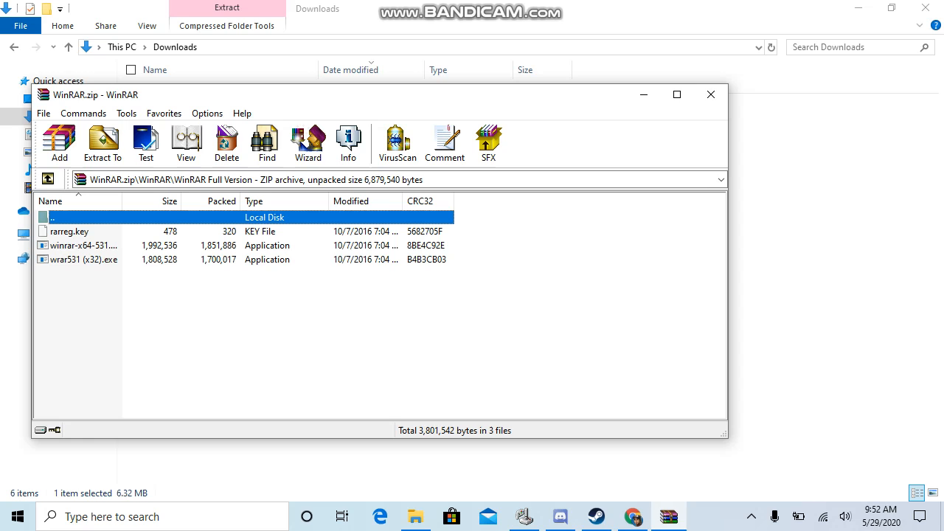
Select rarreg.key and the 32-bit and 64-bit installer files in turn
click(84, 245)
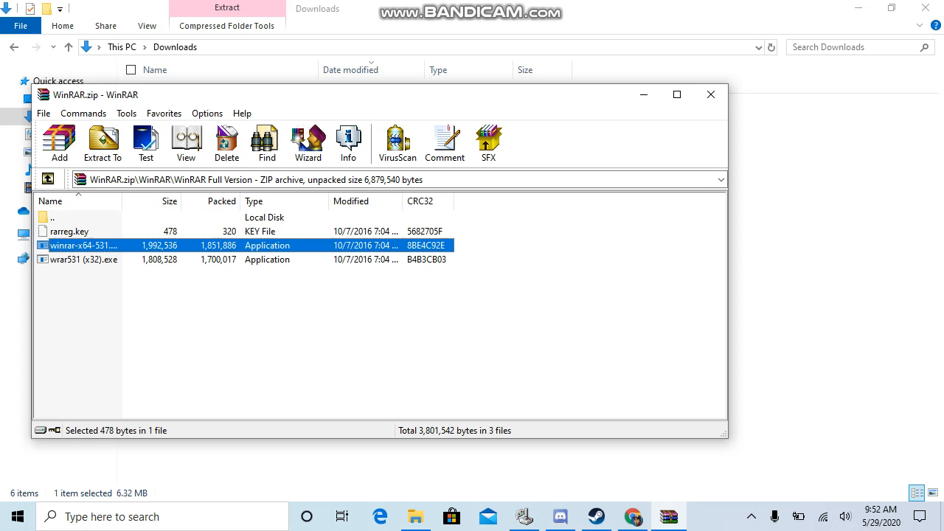
click(84, 259)
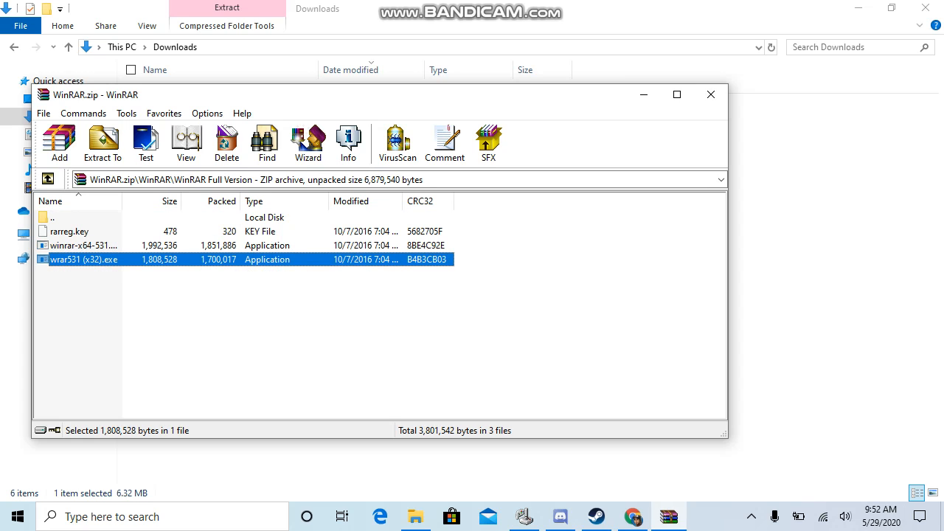
click(83, 245)
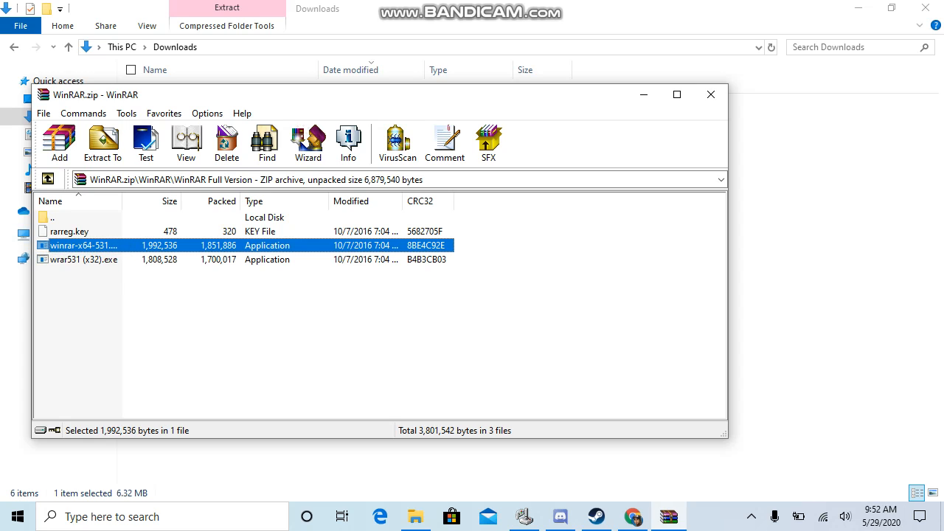
click(84, 259)
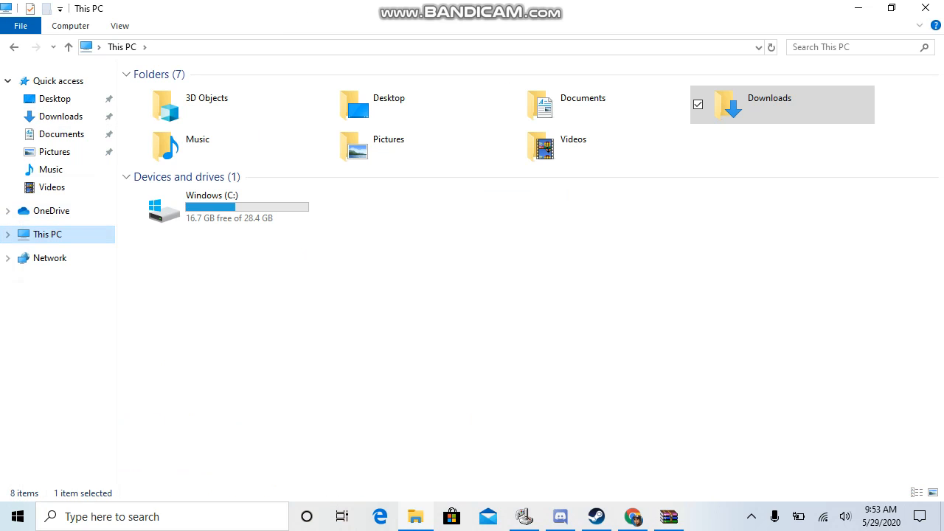
Navigate File Explorer to C:\Program Files\WinRAR, which already holds rarreg.key
double_click(163, 206)
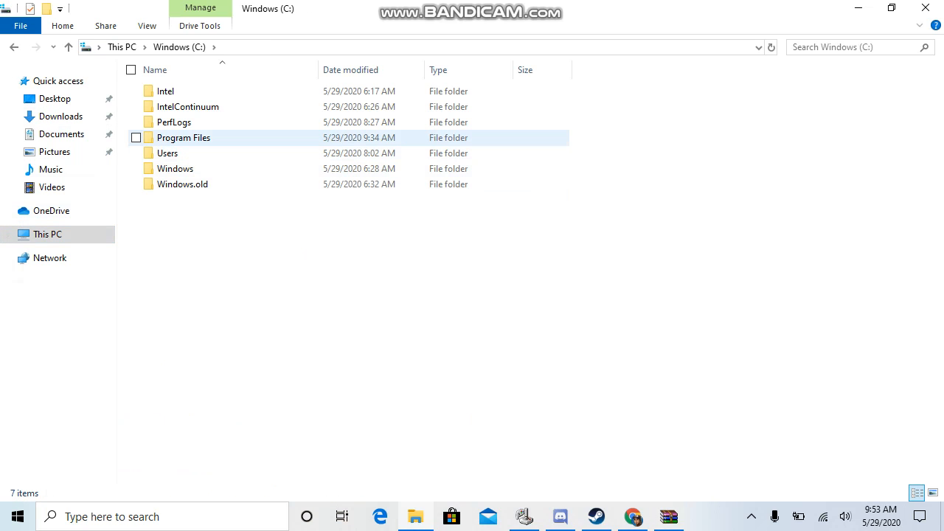
click(137, 137)
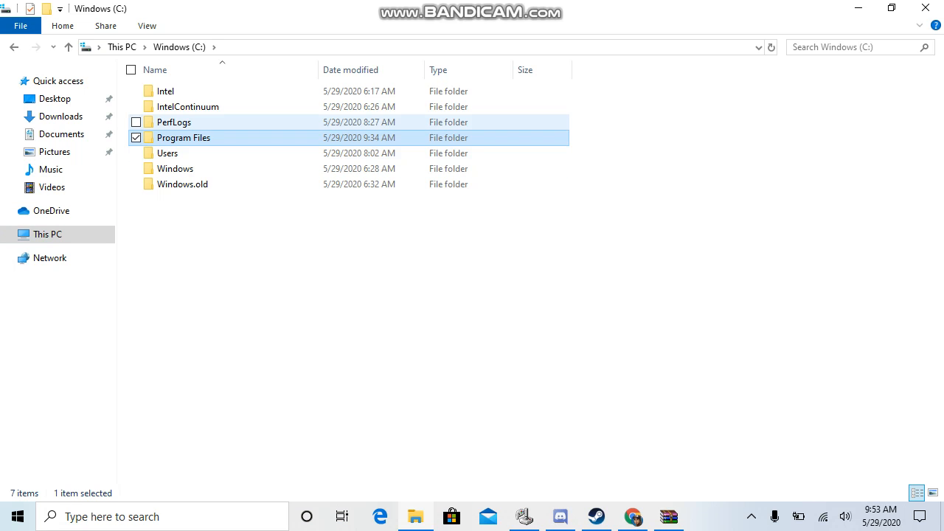
double_click(183, 137)
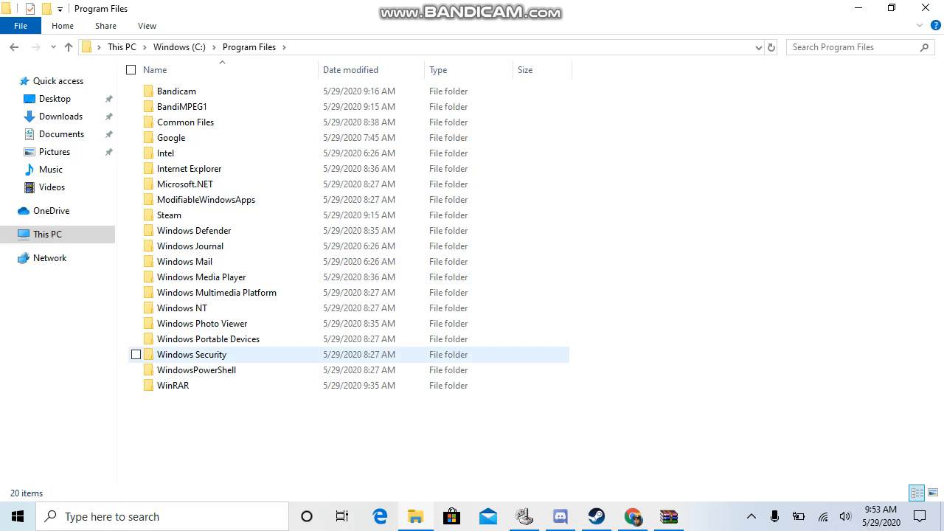
double_click(172, 385)
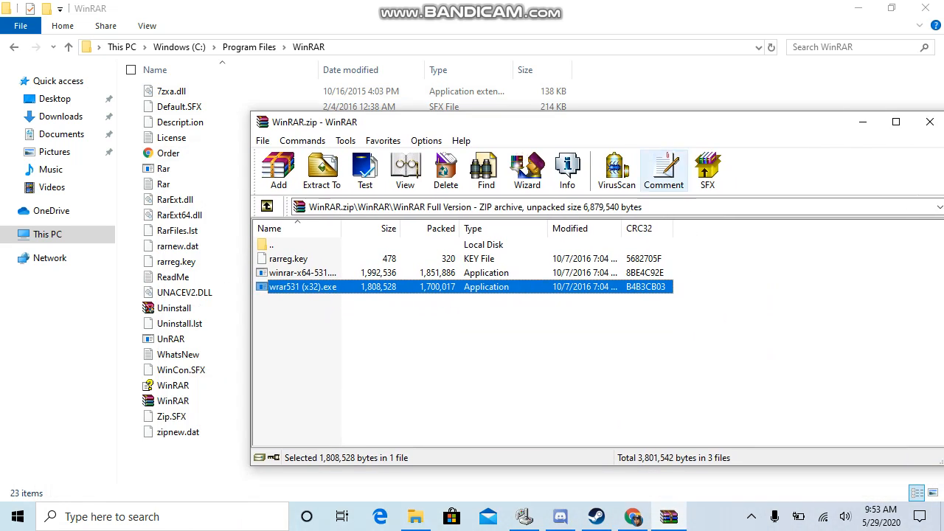
Close the WinRAR archive window and the File Explorer window
click(287, 258)
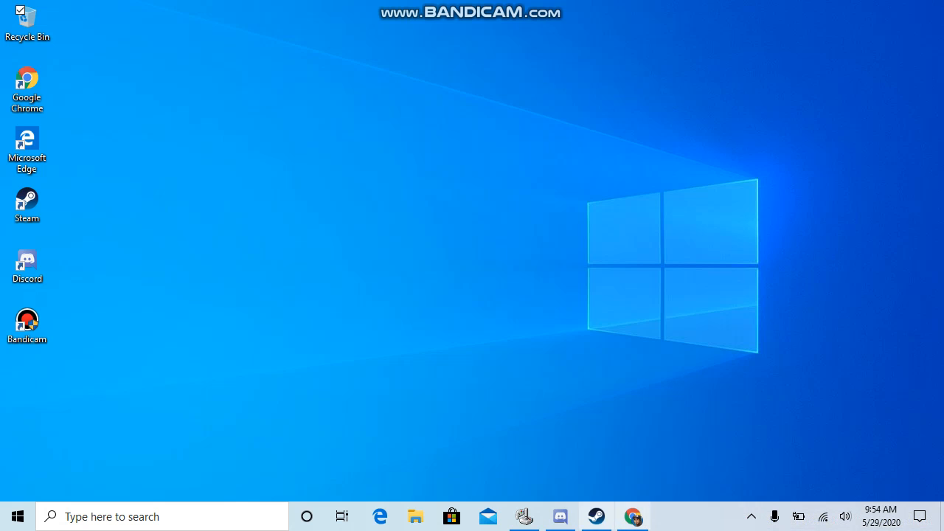
Bring up the Bandicam window from its taskbar icon
click(751, 516)
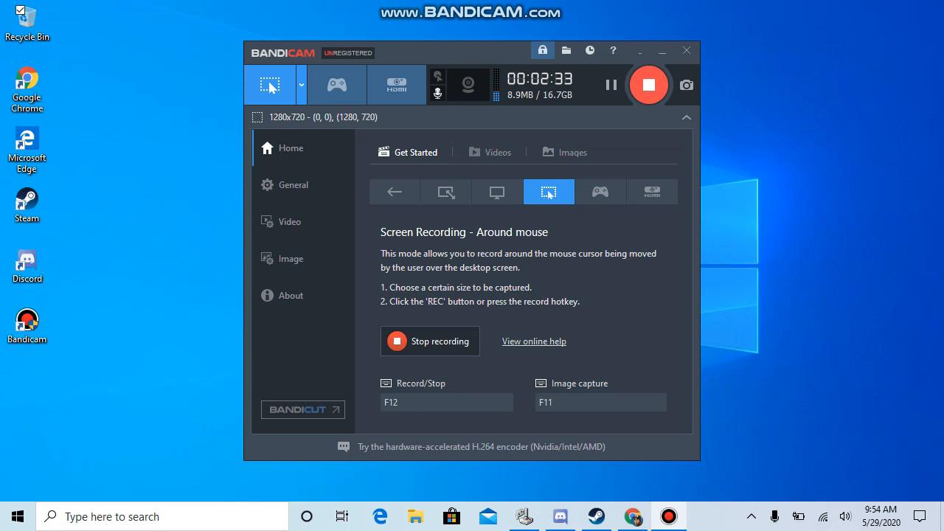
mouse_move(648, 84)
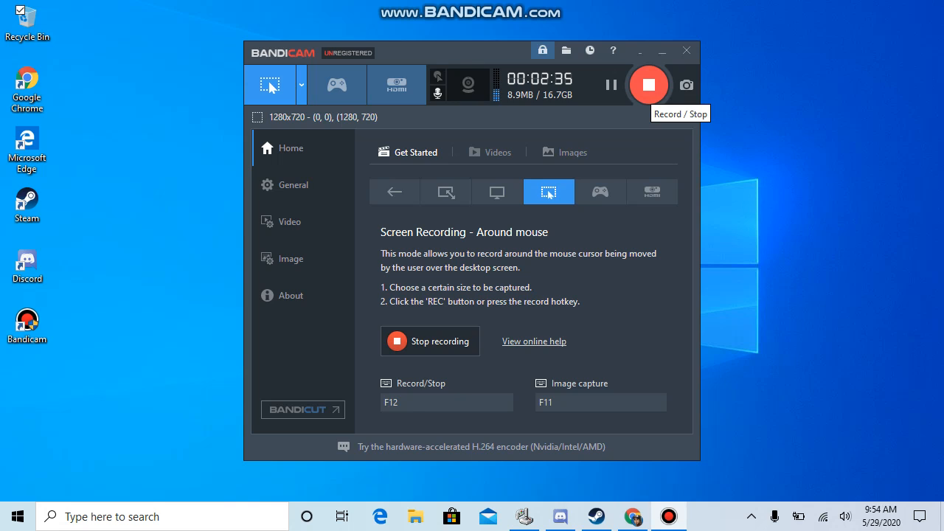